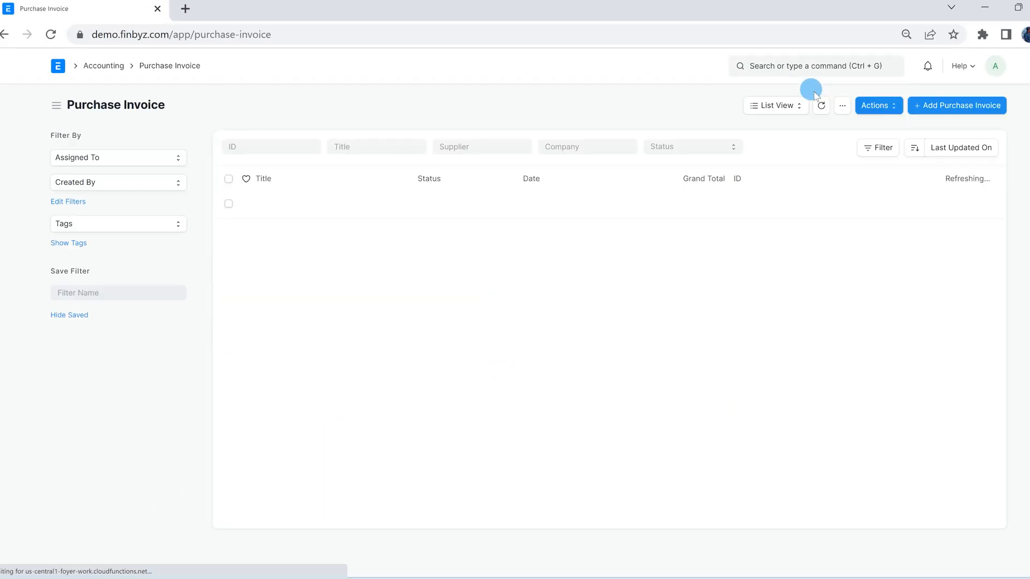
# Add an 18% Input Tax IGST - FTPL row calculated on the previous row total and save.
pyautogui.write('5000')
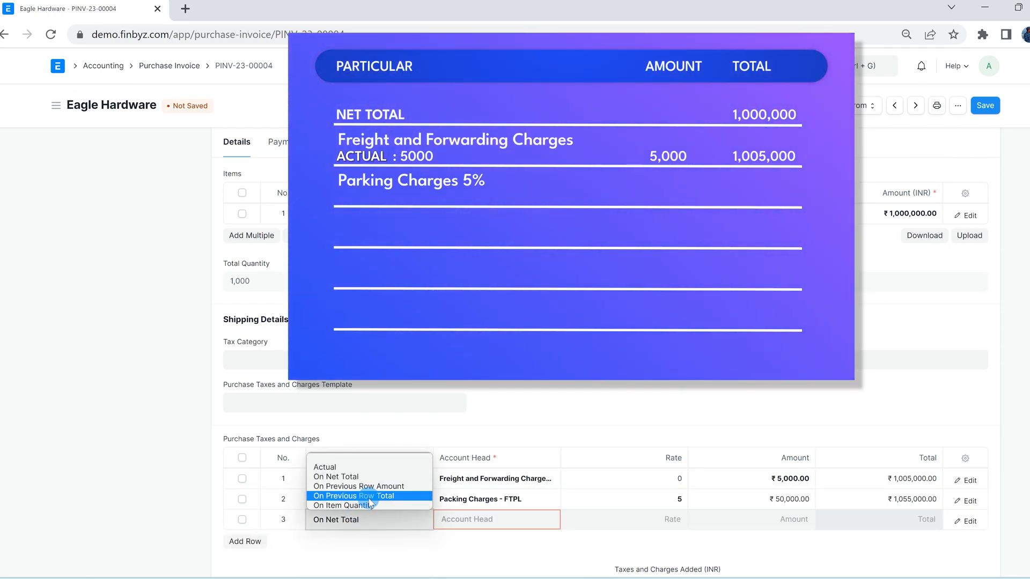
pyautogui.click(353, 496)
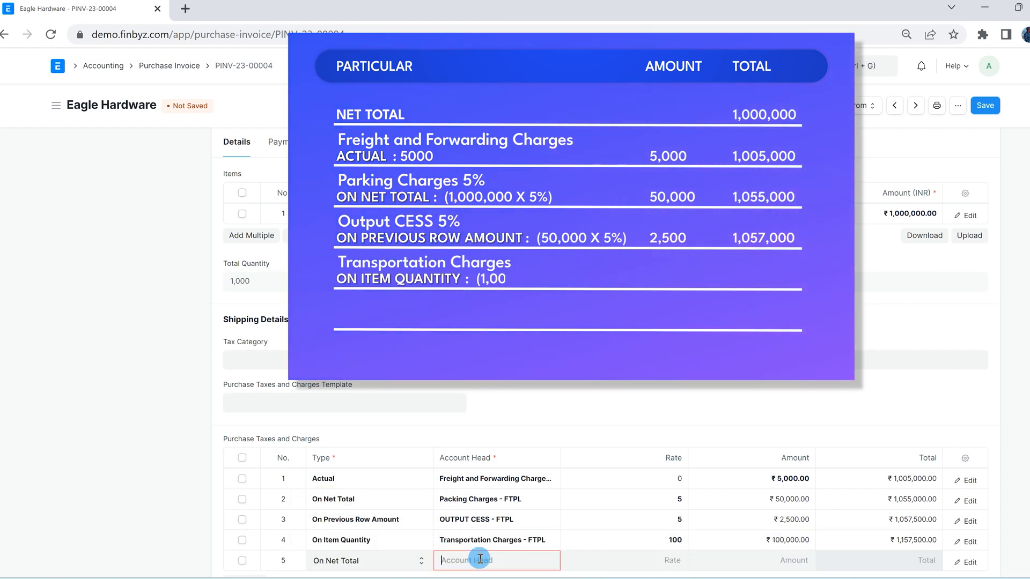
pyautogui.write('inpu')
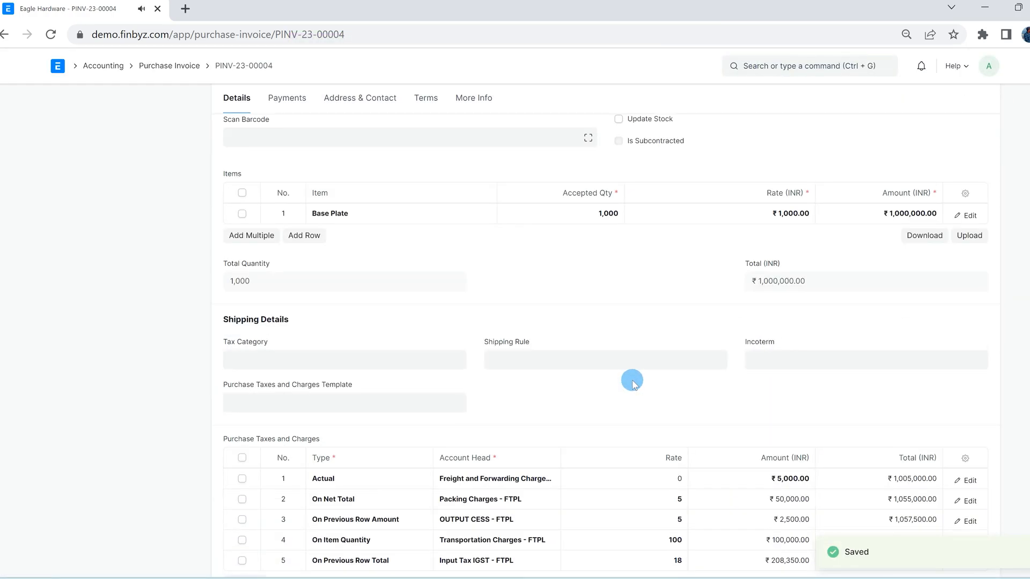
# Set the Packing Charges row to count toward Valuation only, filling the related expense account fields.
pyautogui.scroll(-3)
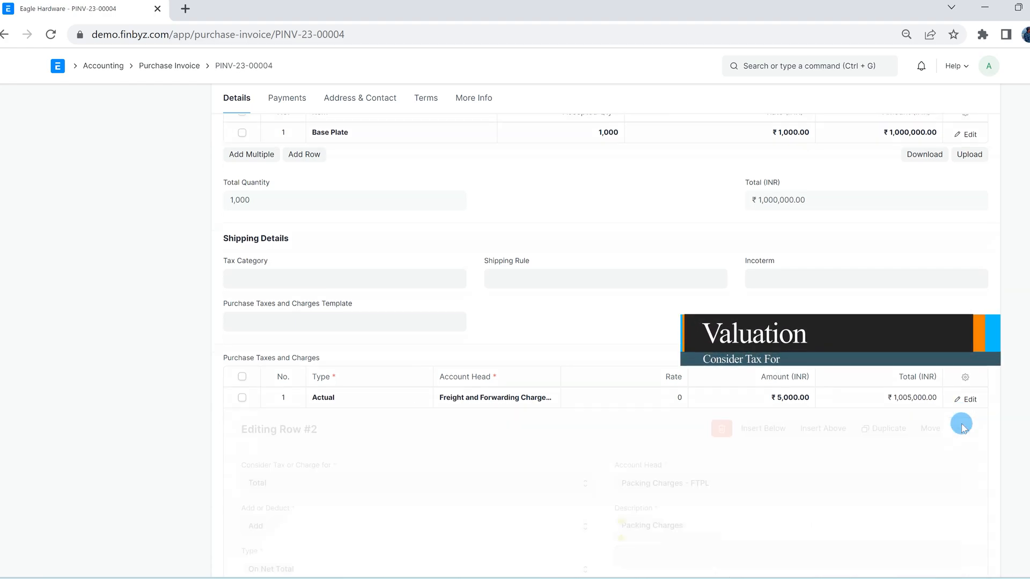
pyautogui.click(417, 193)
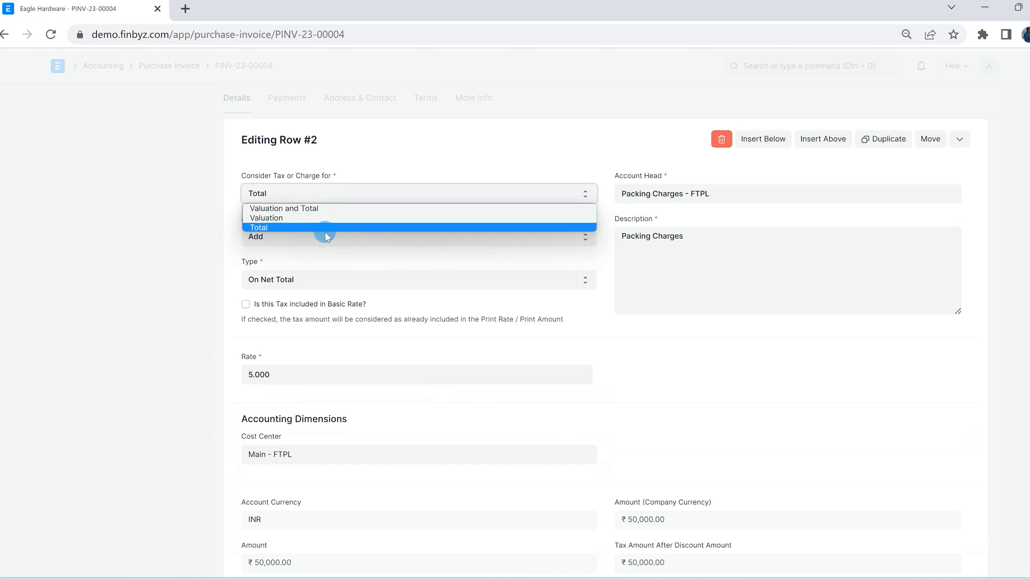
pyautogui.click(268, 217)
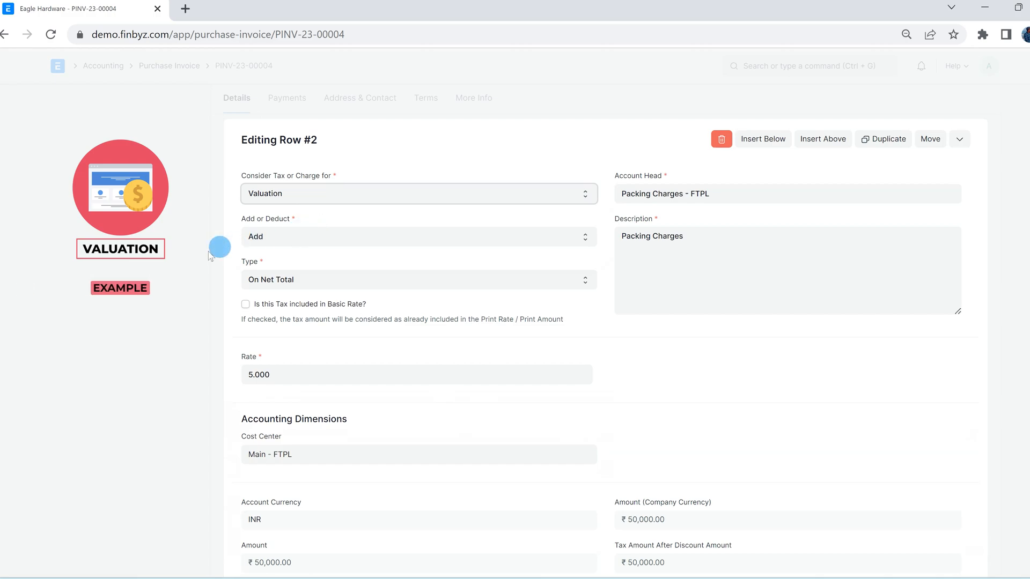
pyautogui.write('Logistic Expenses')
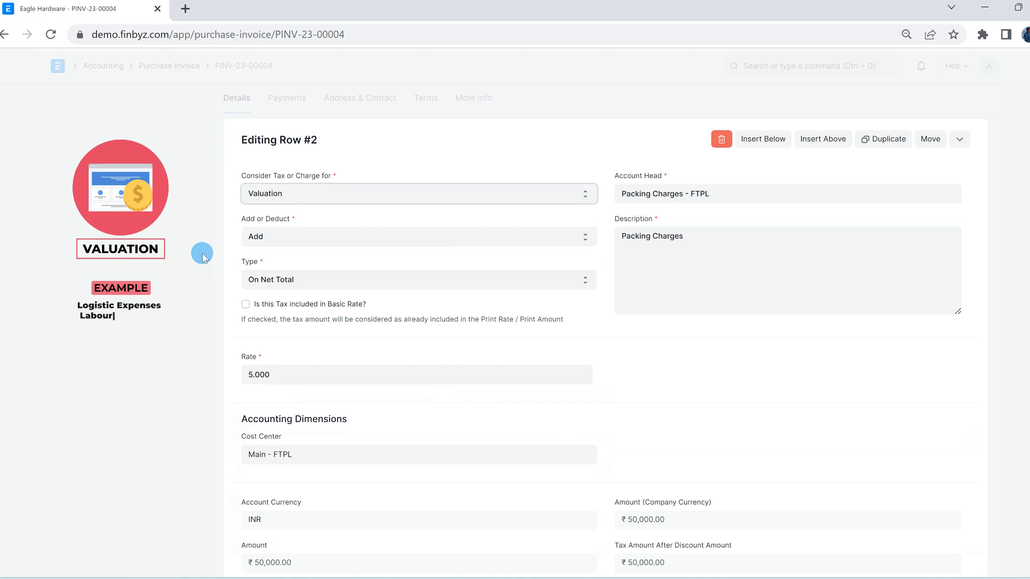
pyautogui.write('Expenses')
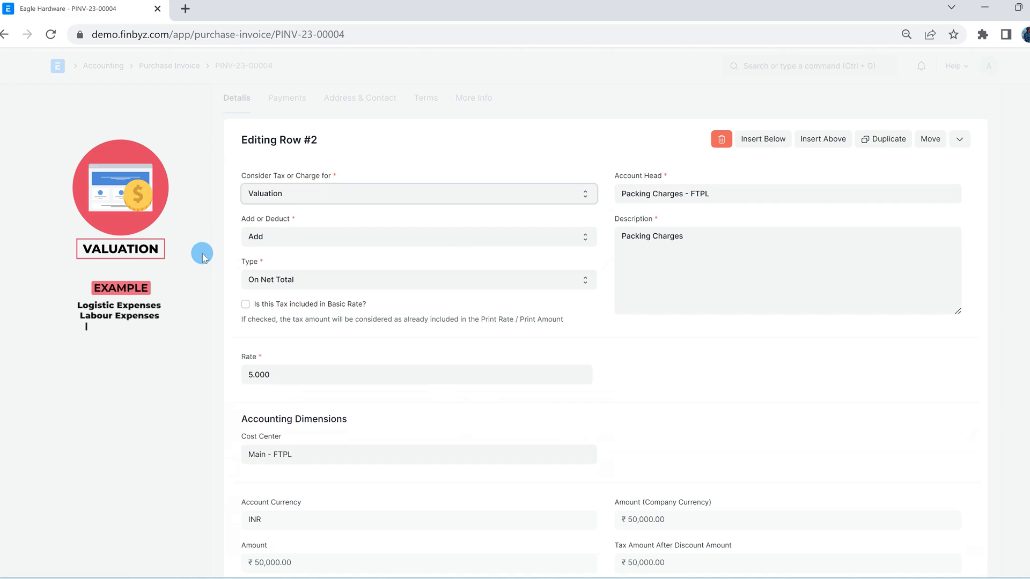
pyautogui.write('Custom Duty')
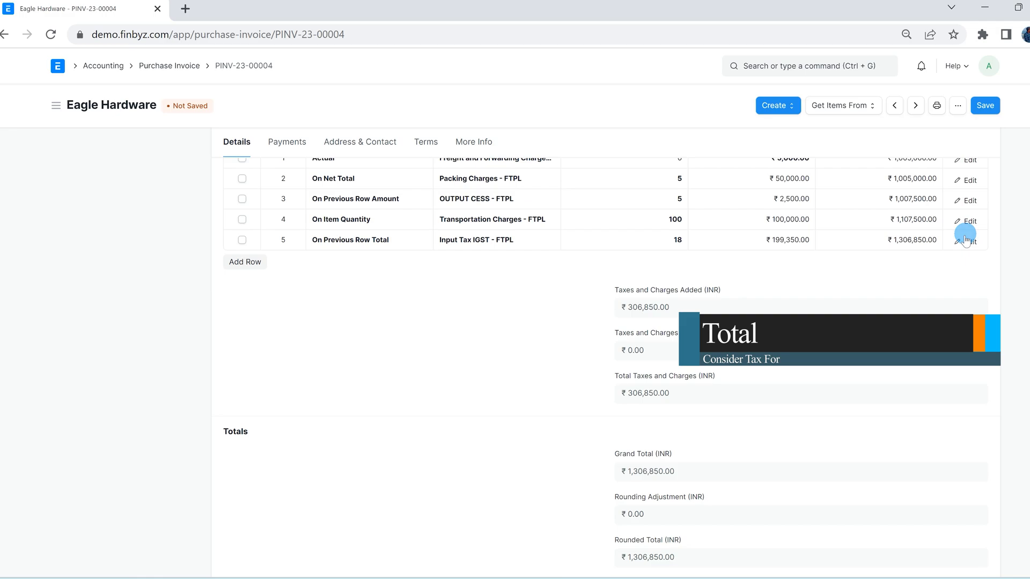
pyautogui.click(966, 239)
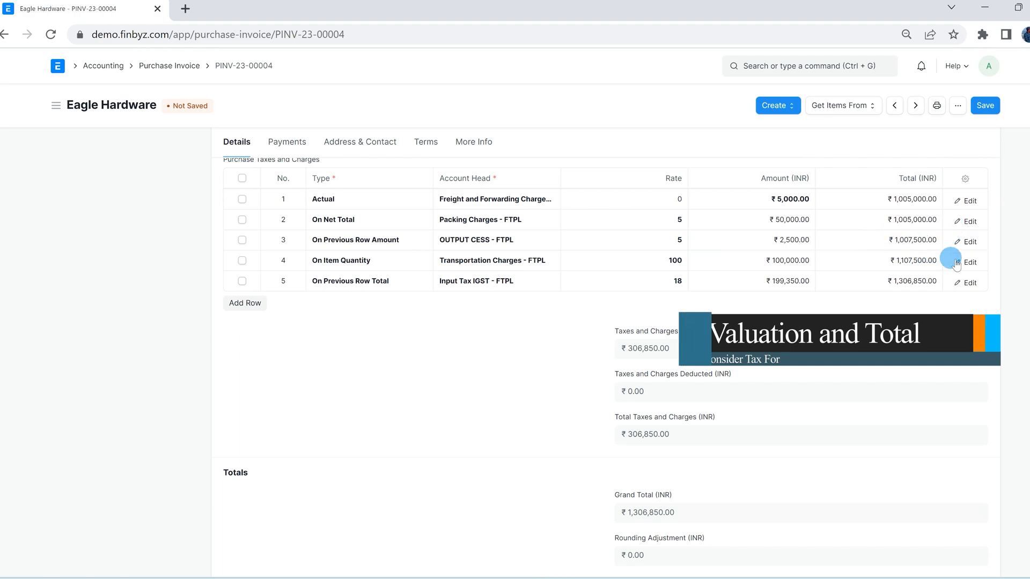
# Set the Transportation Charges row to apply to Valuation and Total.
pyautogui.click(965, 262)
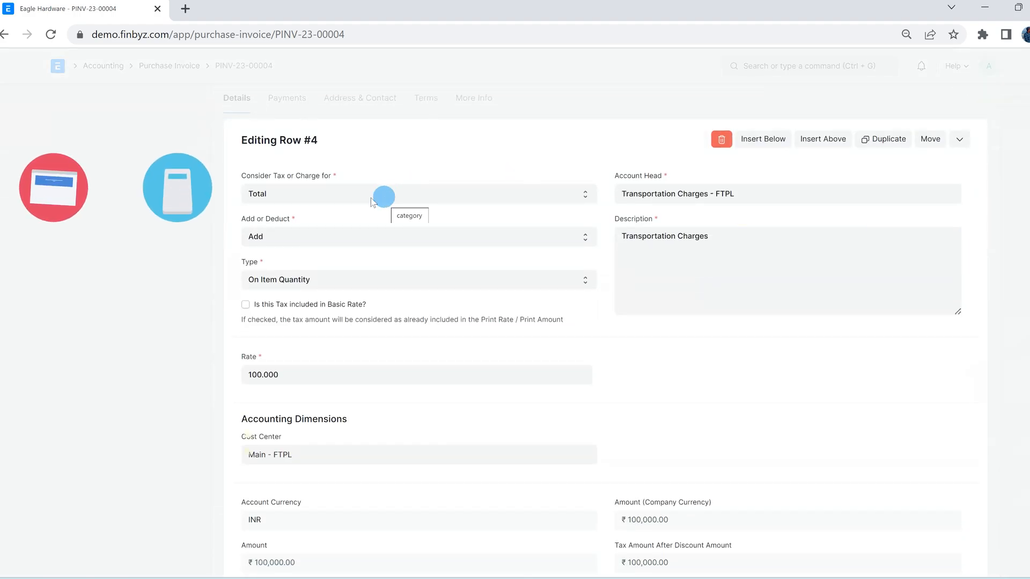
pyautogui.click(417, 193)
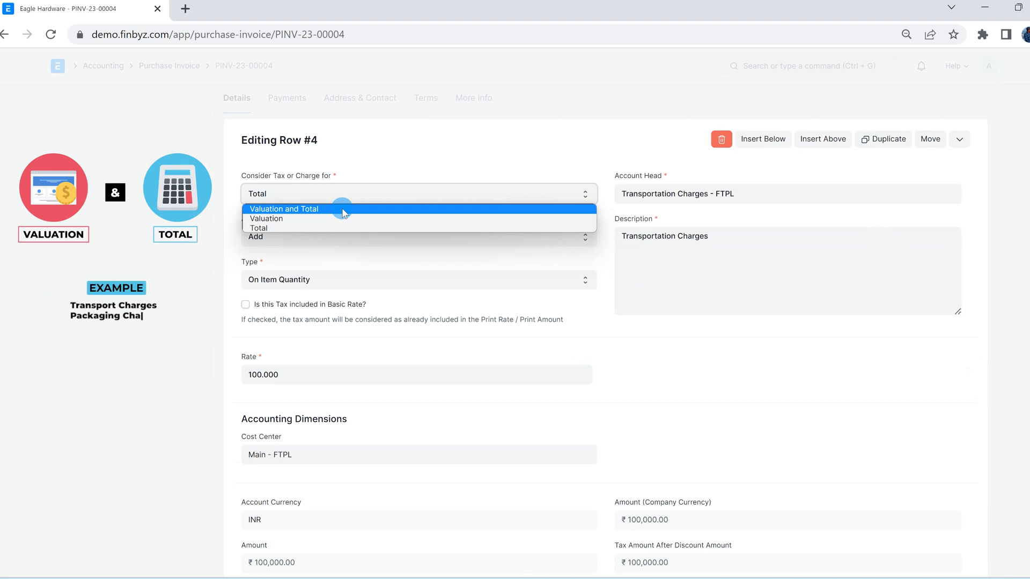
pyautogui.click(283, 209)
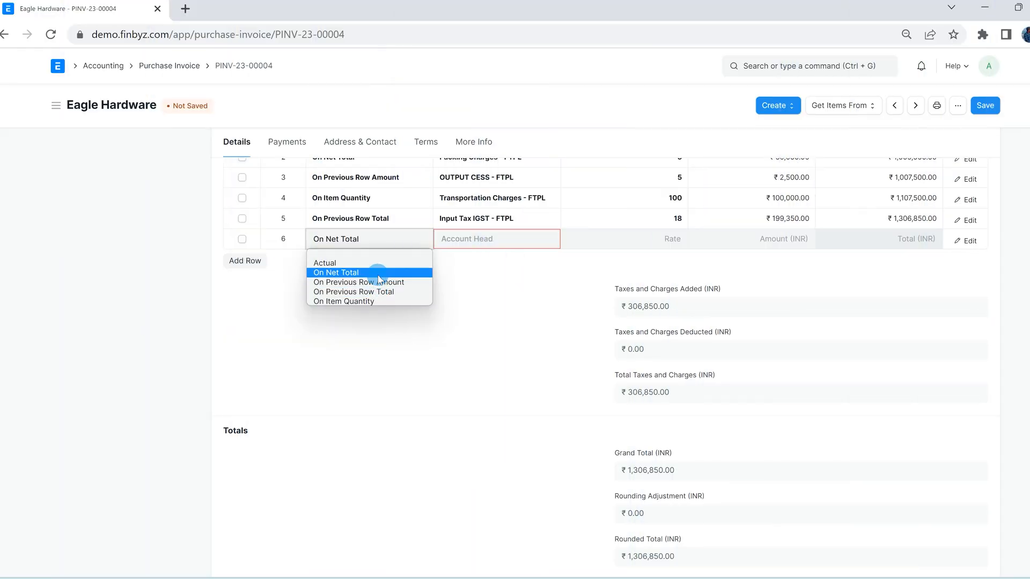
# Make row 6 a 5% Cash Discount - FTPL on net total and set it to Deduct.
pyautogui.write('cas')
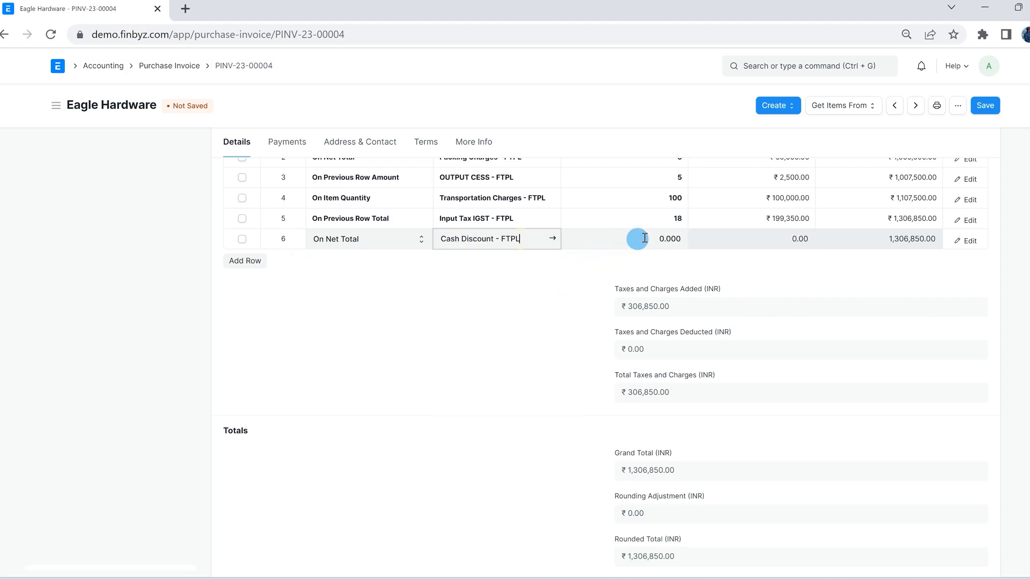
pyautogui.write('5')
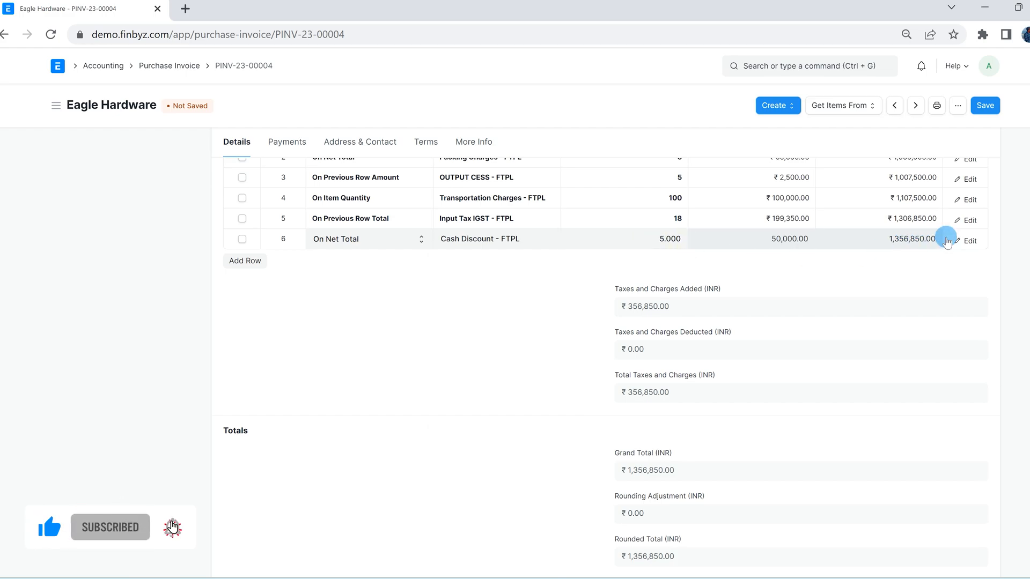
pyautogui.click(965, 240)
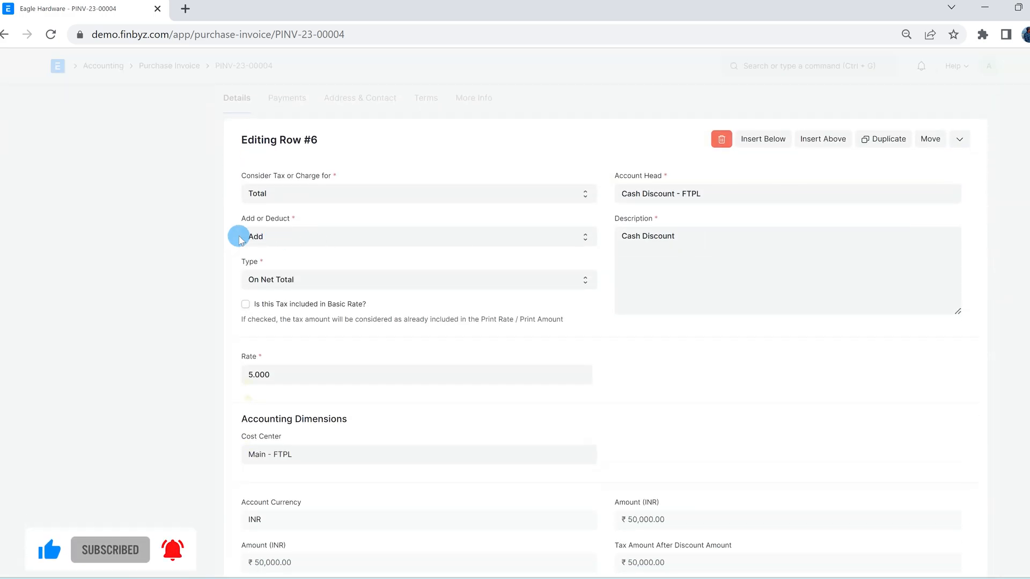
pyautogui.click(418, 236)
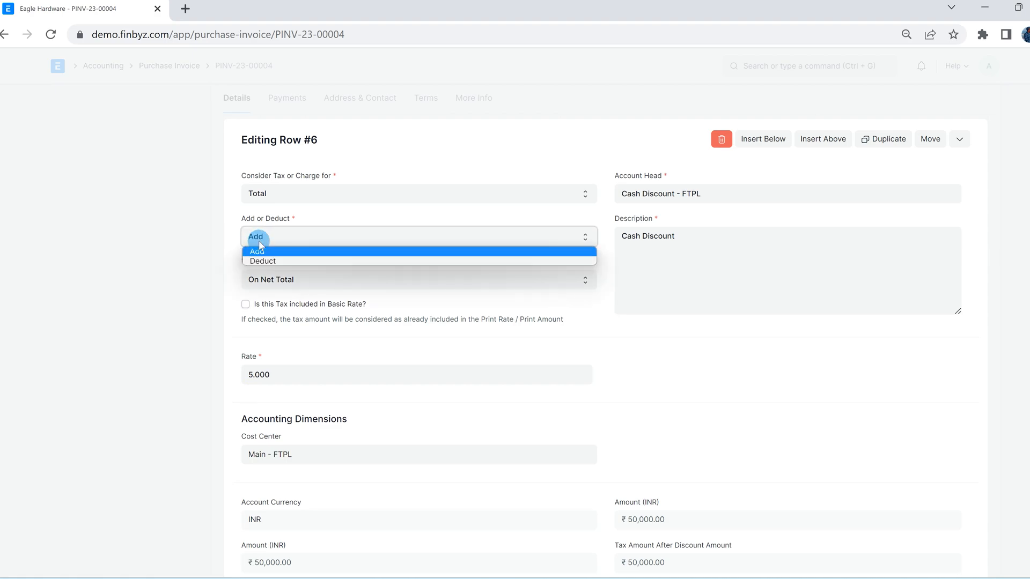
pyautogui.click(261, 261)
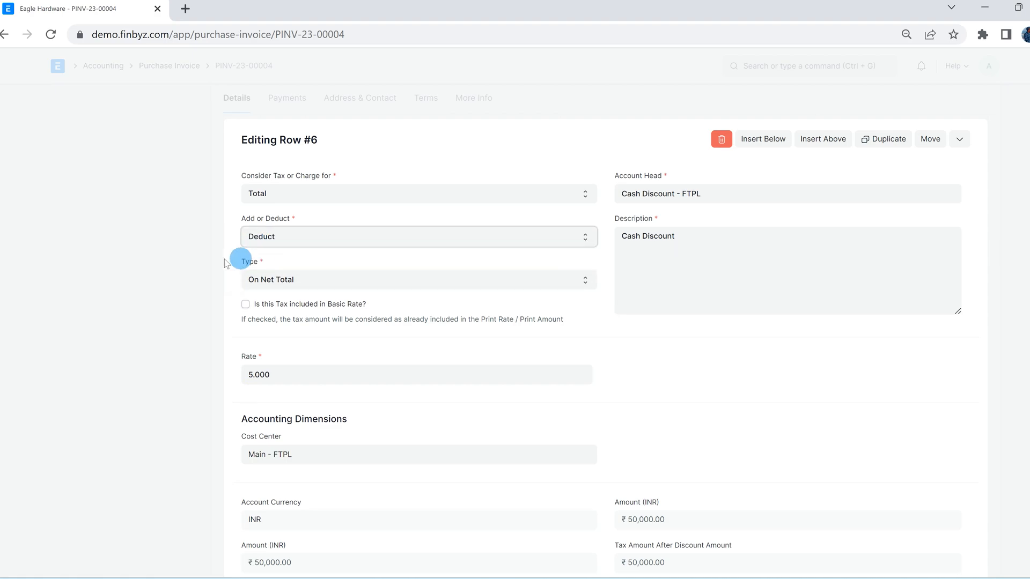